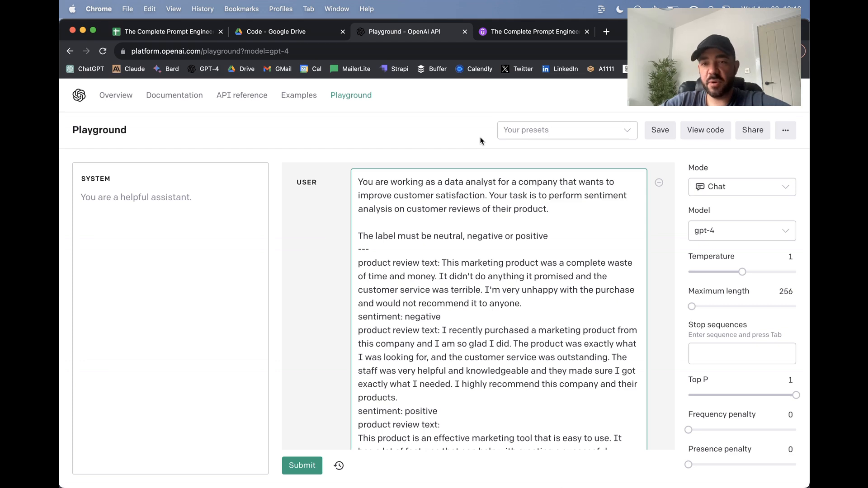
mouse_move(338, 161)
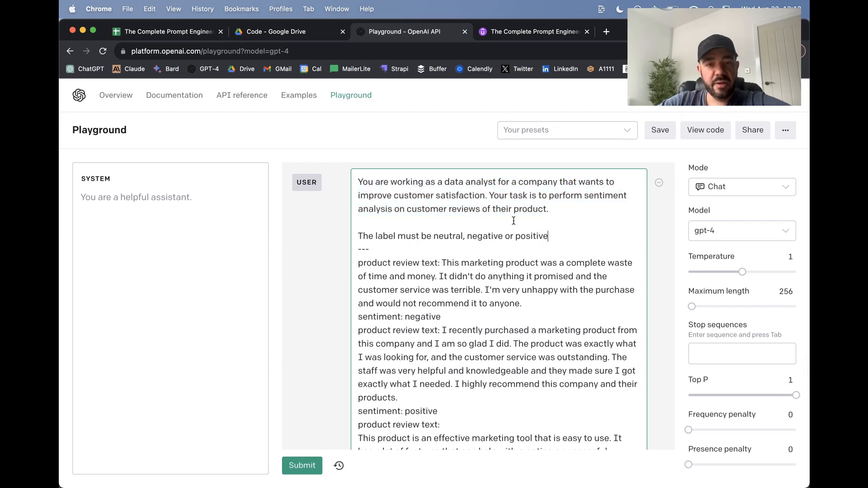
- Review the few-shot examples in the prompt: product review texts with their positive and neutral labels
scroll(down, 3)
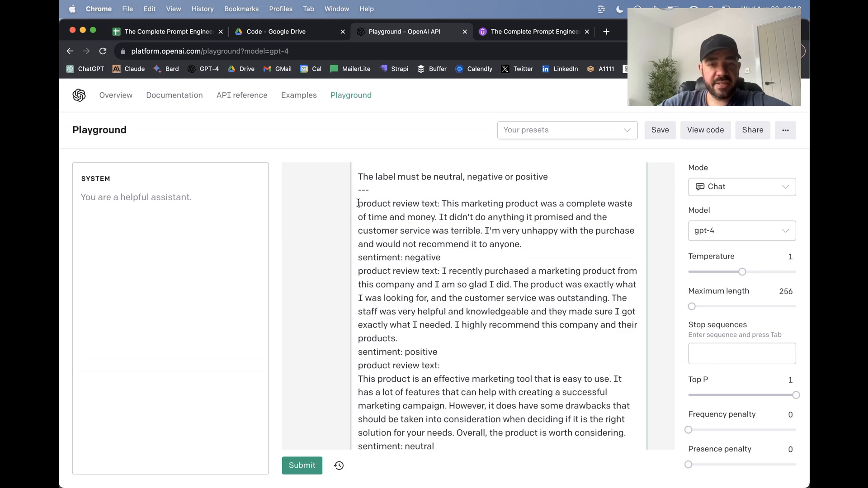
drag(358, 203, 440, 203)
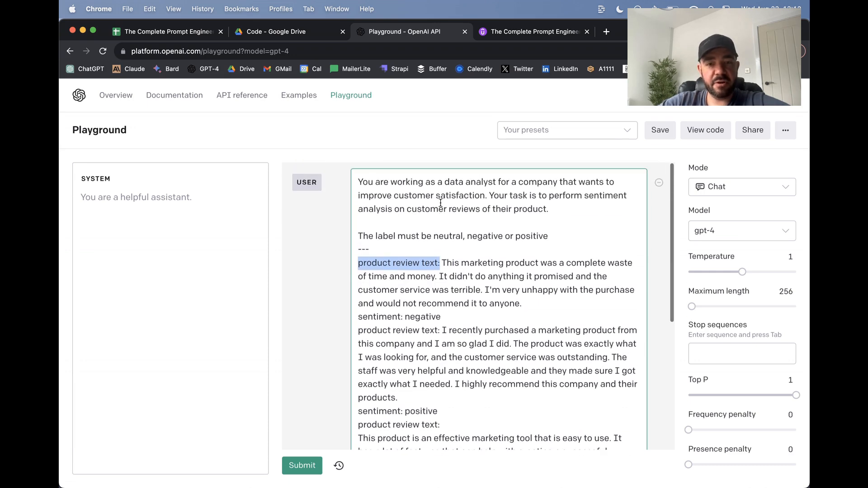
scroll(down, 3)
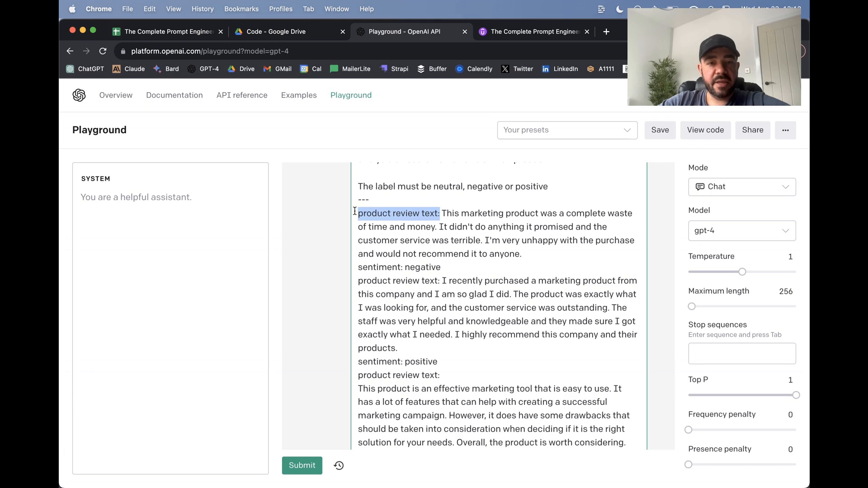
click(443, 211)
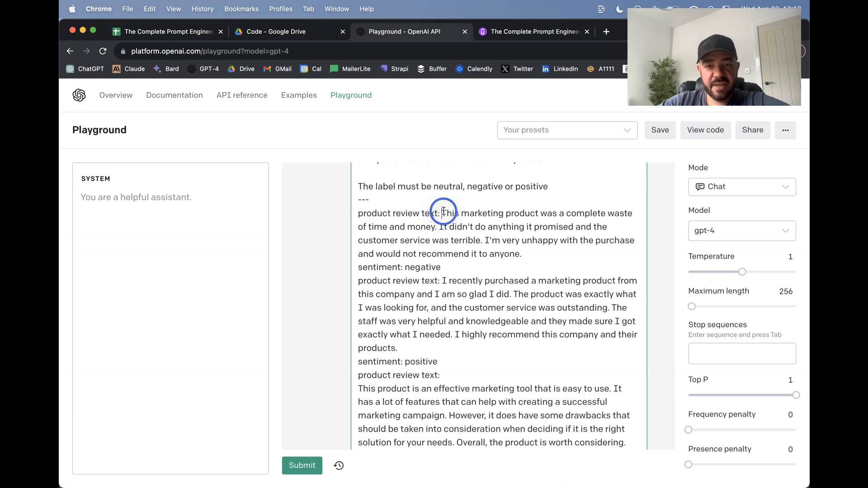
drag(442, 213, 505, 253)
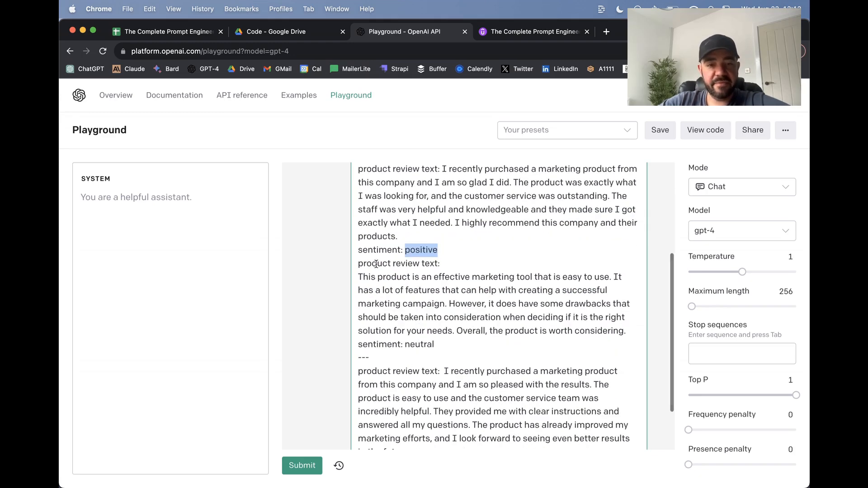
drag(357, 277, 624, 316)
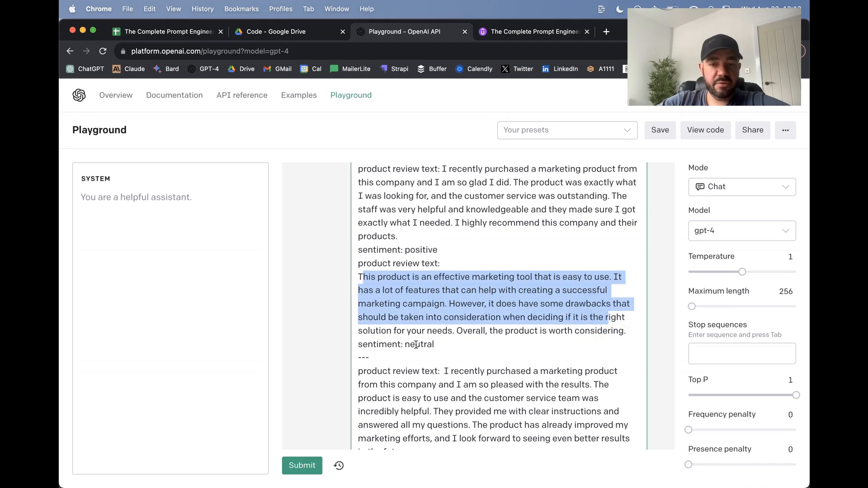
scroll(down, 3)
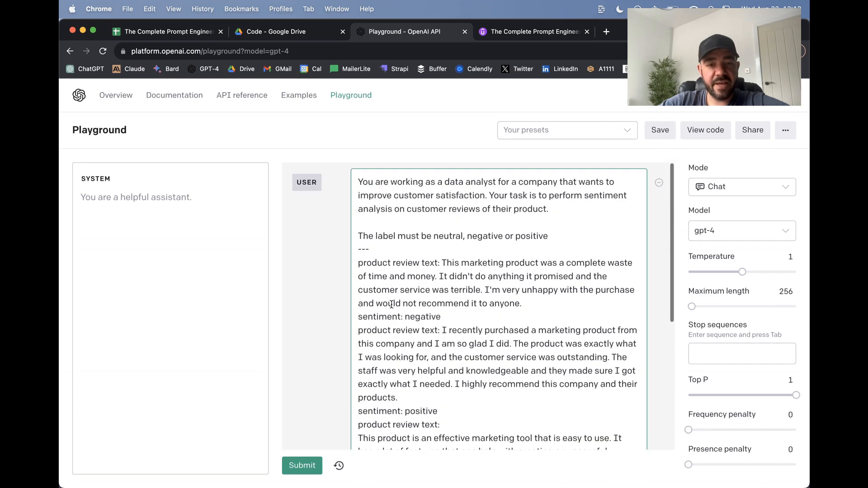
scroll(down, 3)
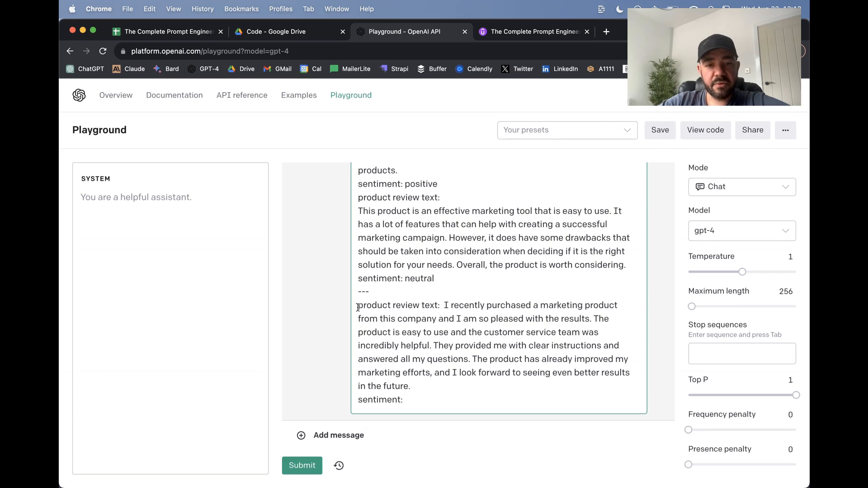
drag(444, 305, 411, 386)
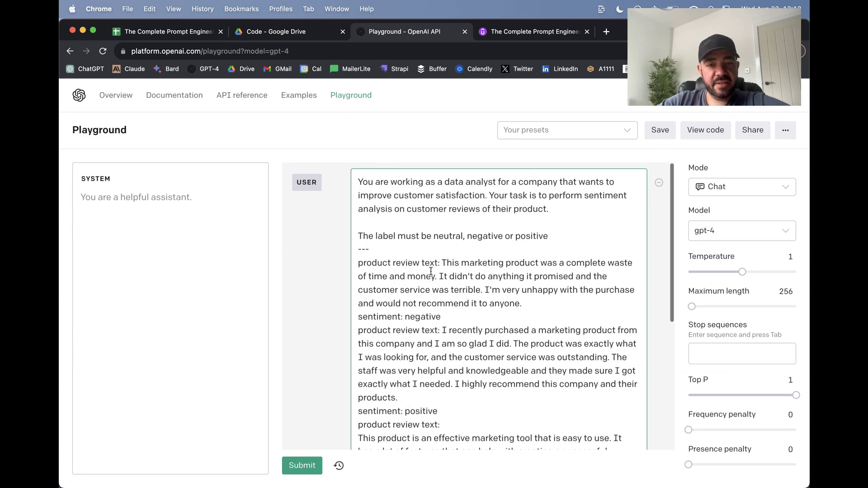
scroll(down, 3)
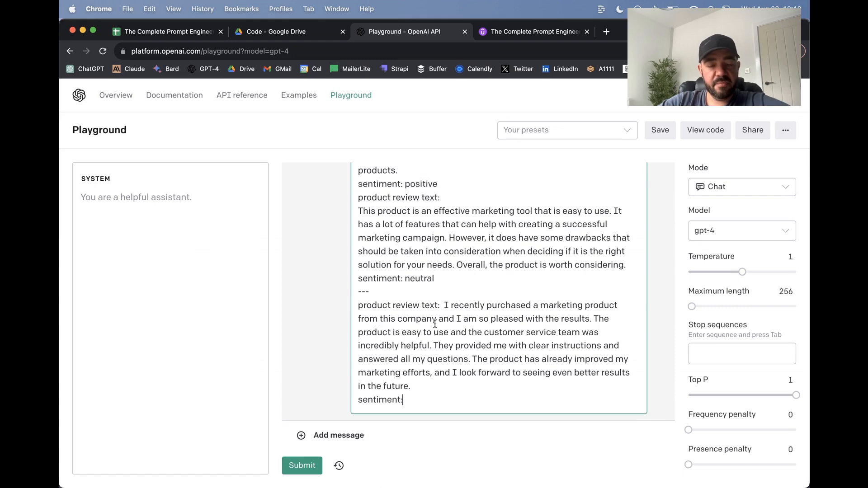
mouse_move(354, 446)
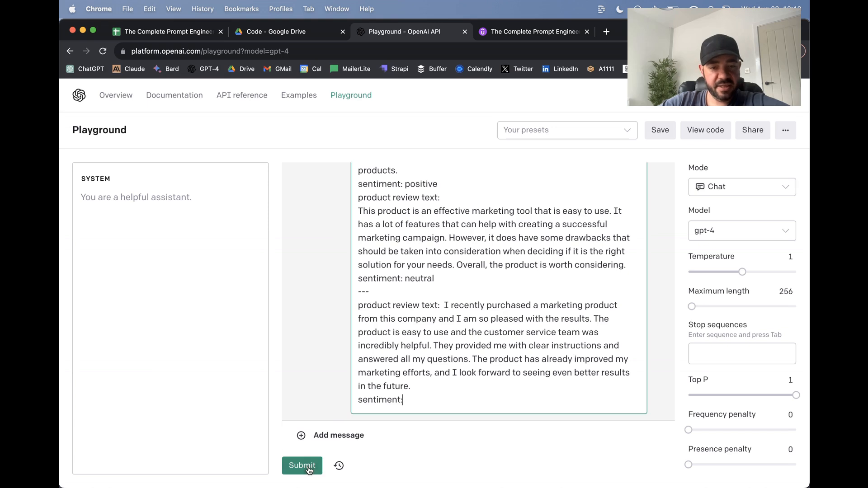
- Submit the prompt so GPT-4 labels the final unlabelled review as 'positive'
click(302, 465)
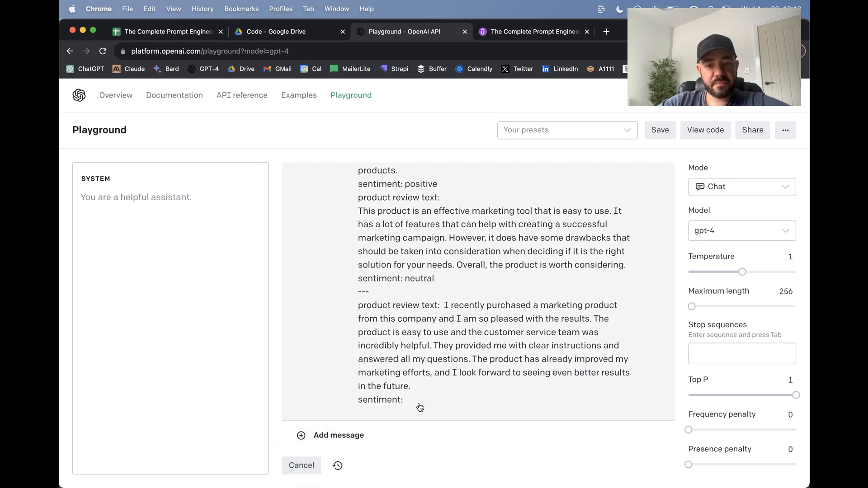
click(302, 465)
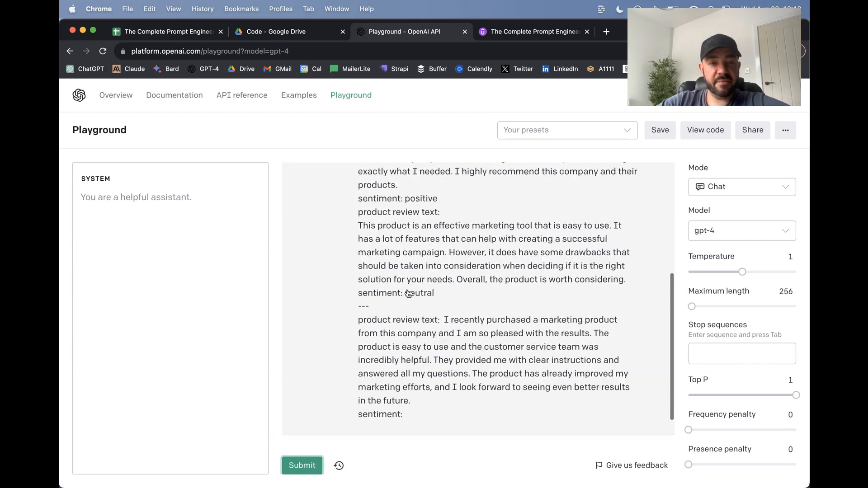
scroll(up, 3)
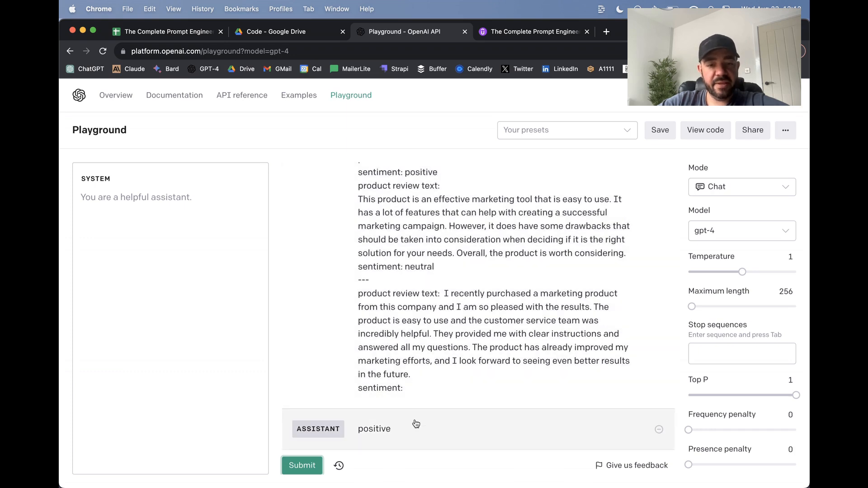
mouse_move(381, 431)
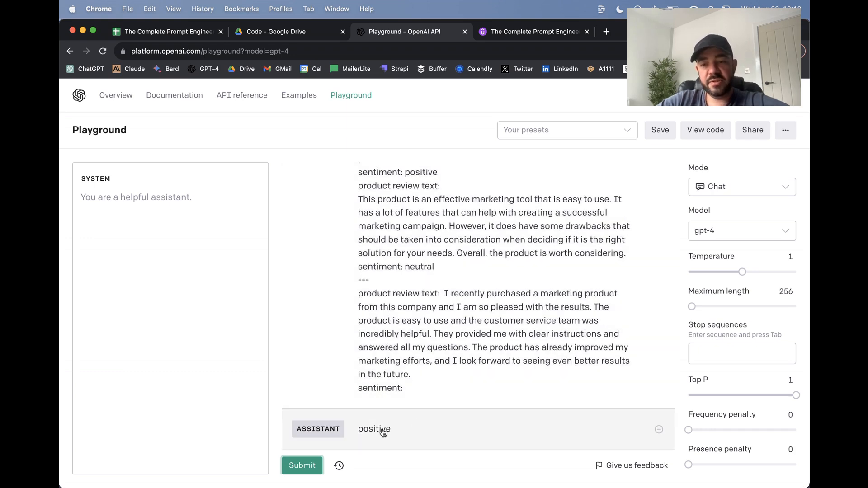
mouse_move(669, 162)
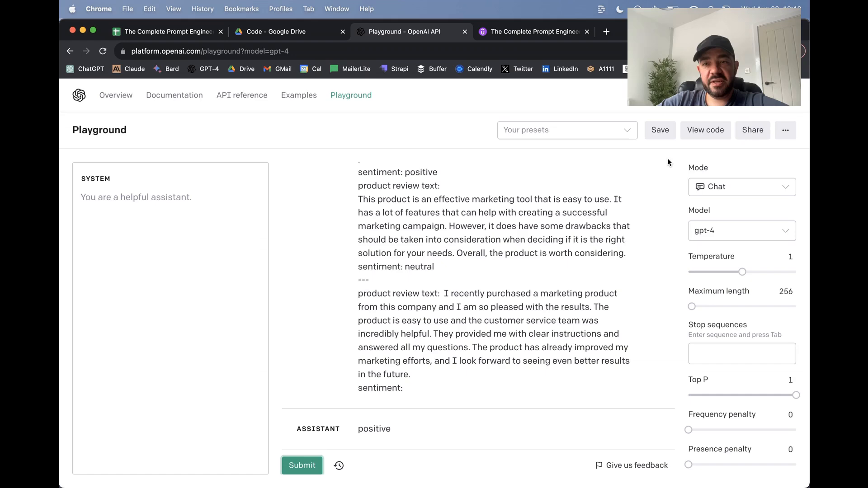
click(705, 130)
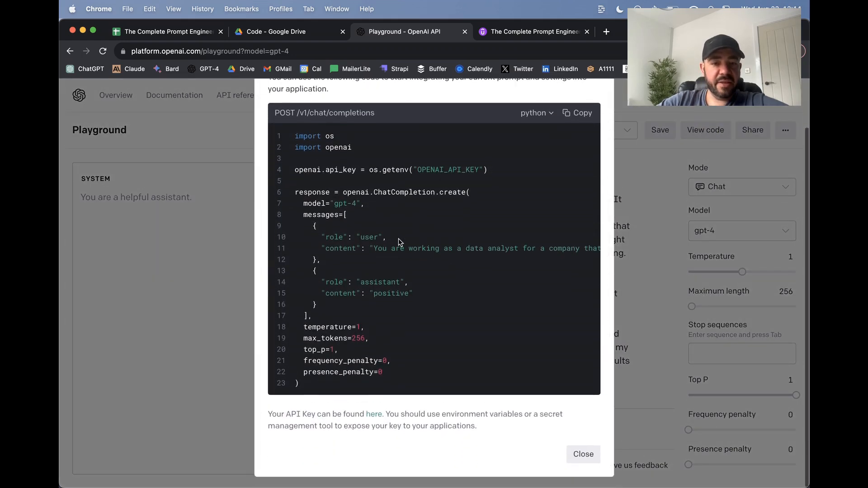
mouse_move(383, 309)
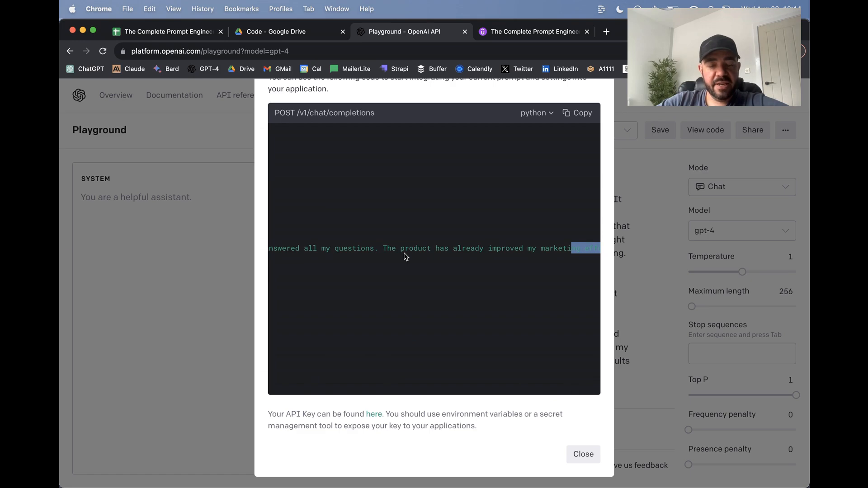
mouse_move(495, 250)
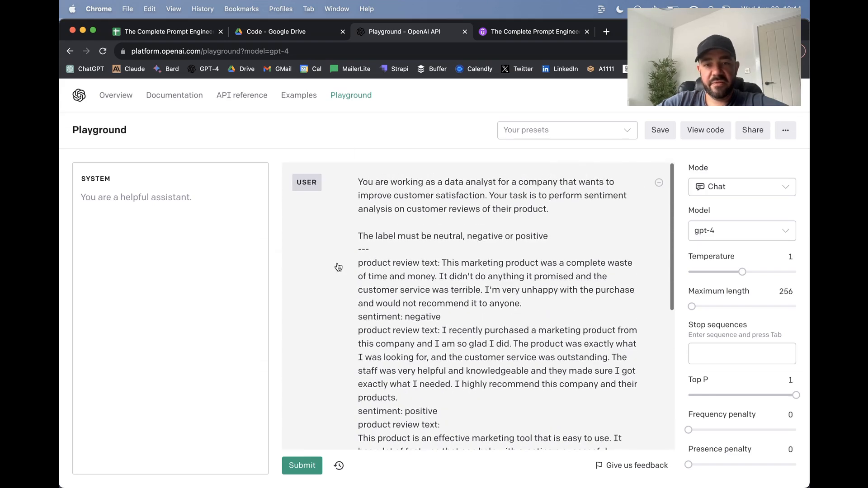
click(301, 465)
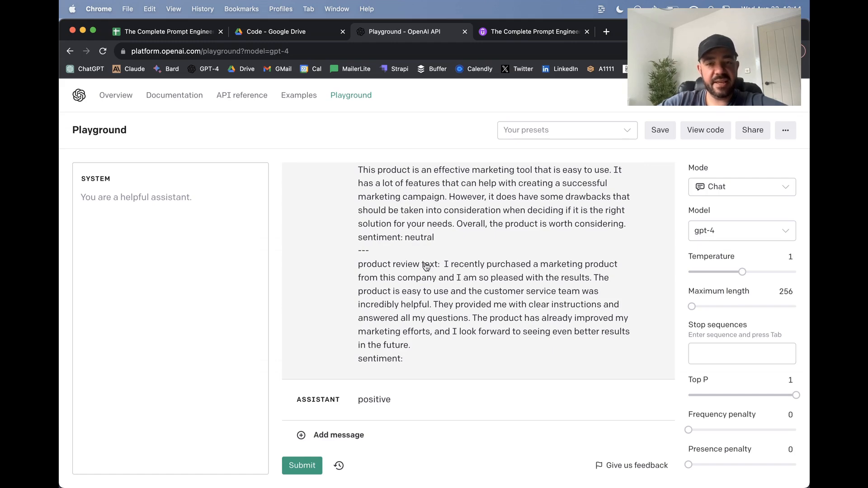
mouse_move(430, 251)
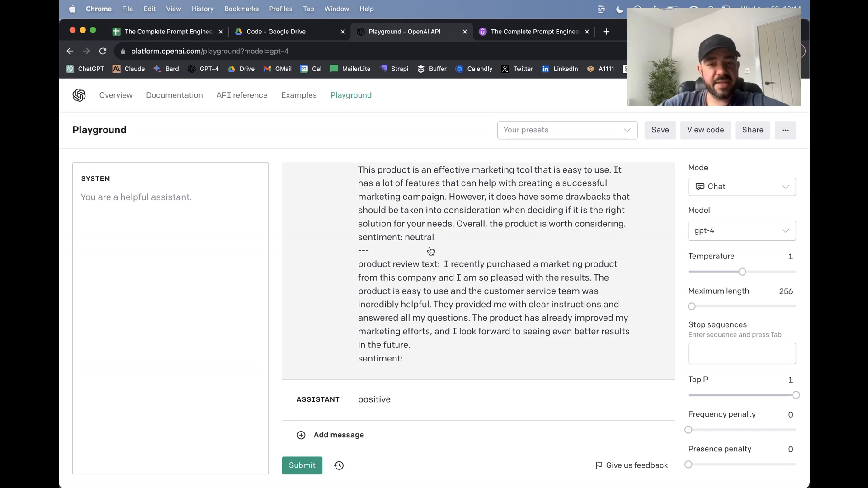
mouse_move(374, 364)
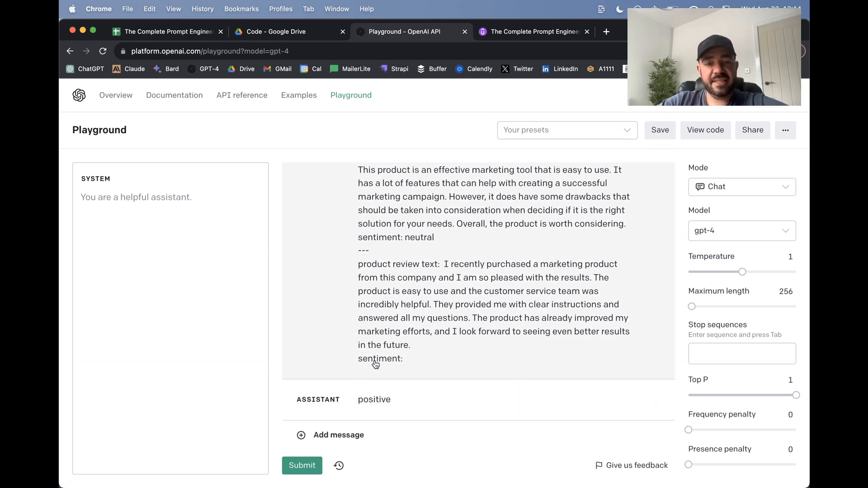